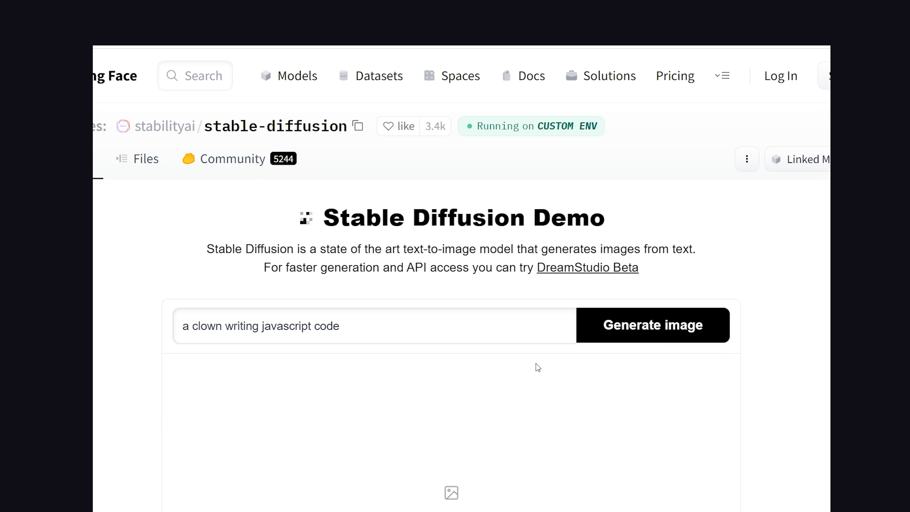
# Generate Stable Diffusion images for 'a clown writing javascript code' and scroll through the results.
pyautogui.click(654, 327)
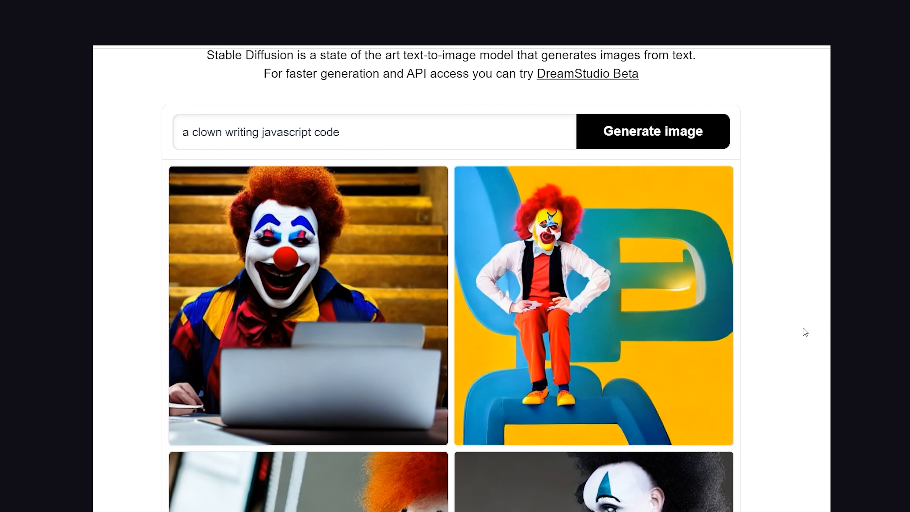
pyautogui.scroll(-3)
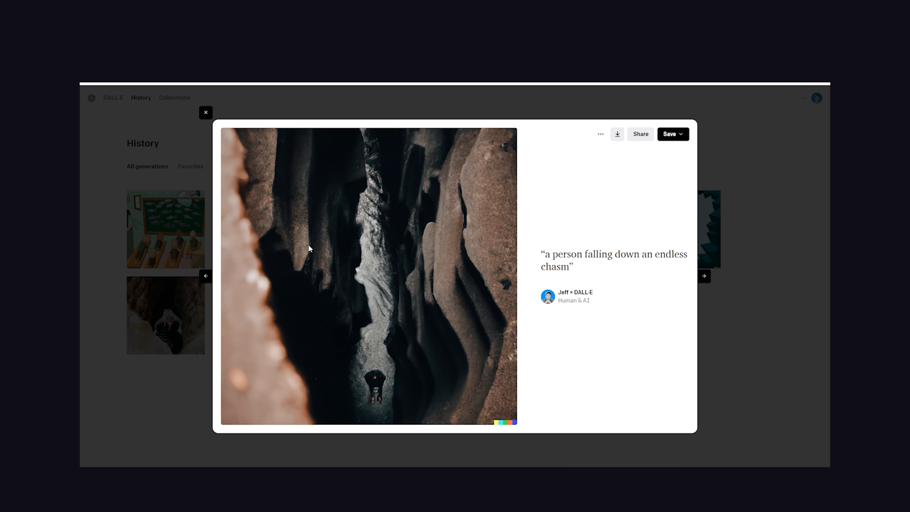
pyautogui.moveTo(217, 114)
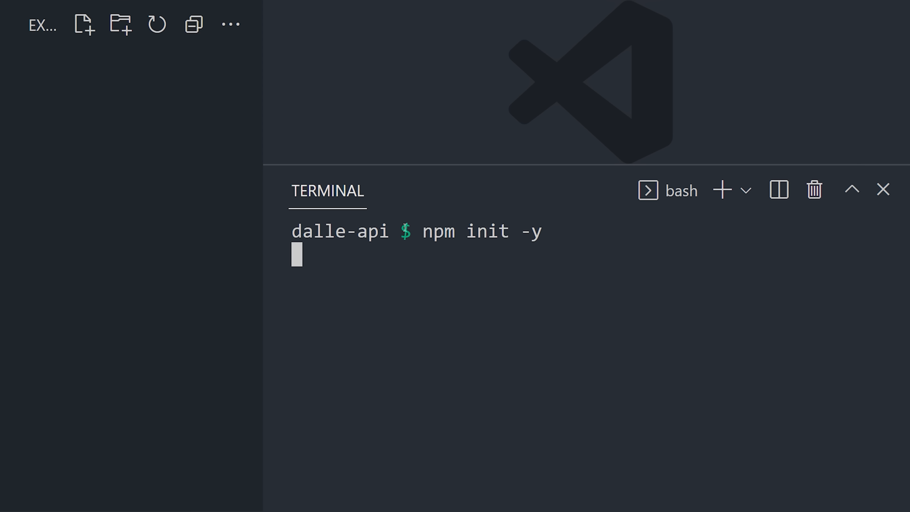
# Initialise the npm project and install the openai package.
pyautogui.press('Enter')
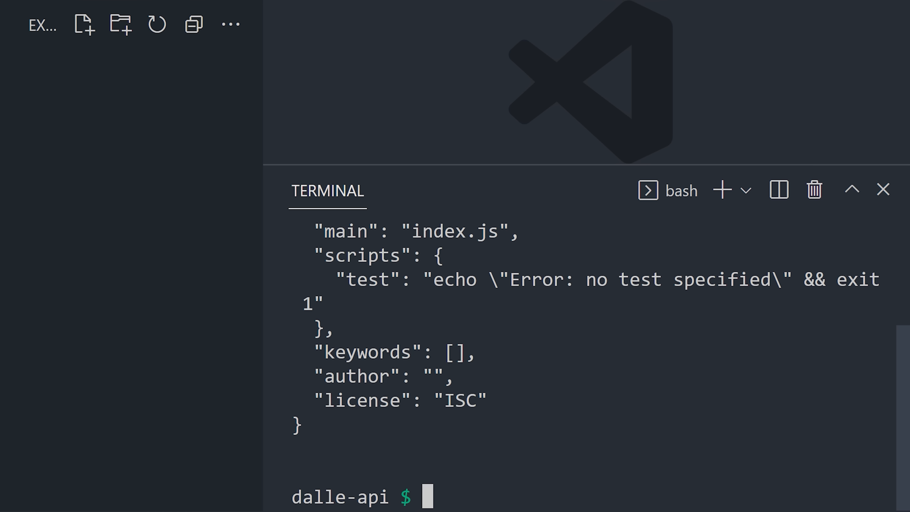
pyautogui.write('npm i op')
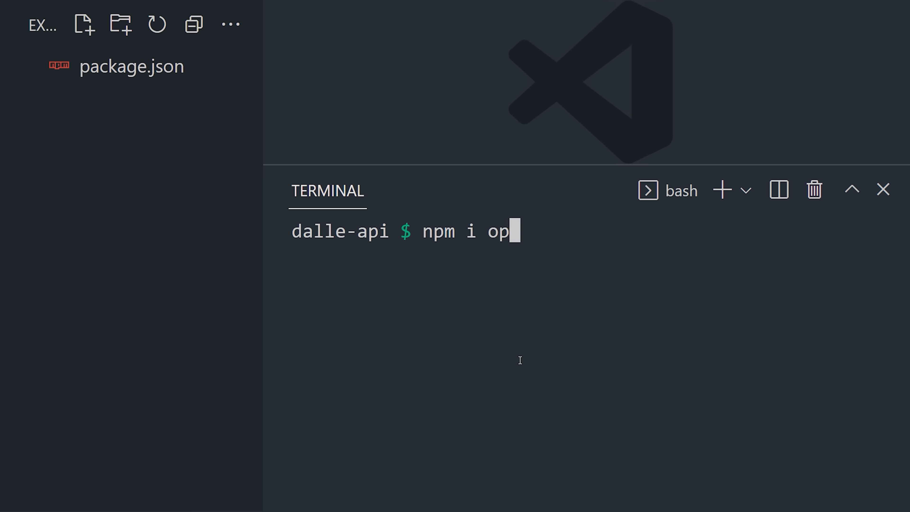
pyautogui.write('enai')
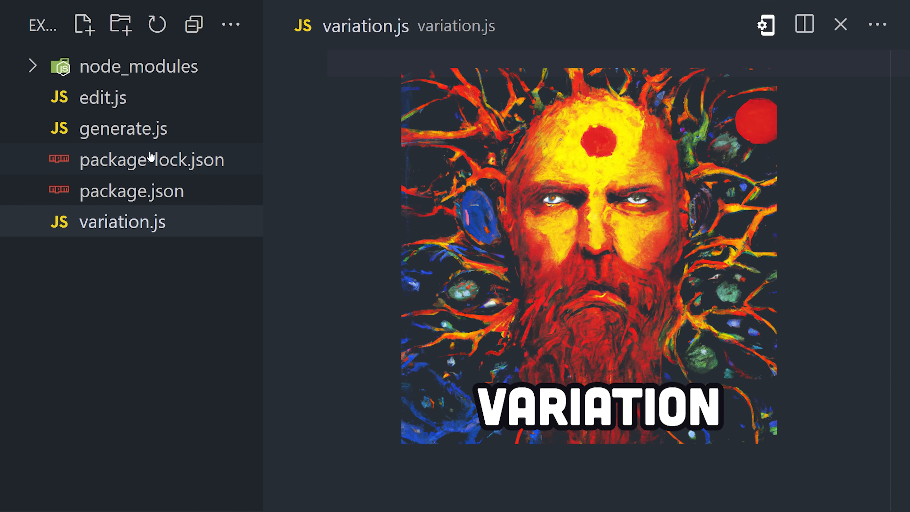
# Set package.json to "type": "module" and return to the script files.
pyautogui.click(102, 98)
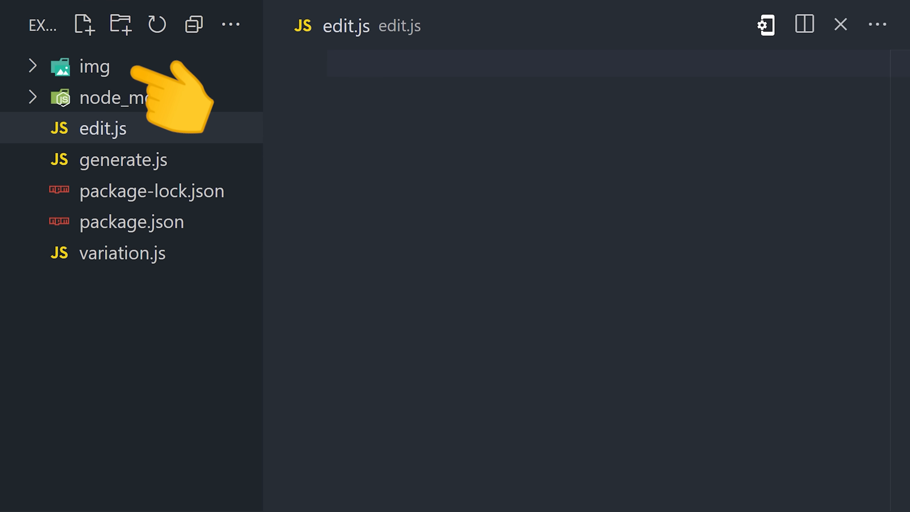
pyautogui.click(129, 222)
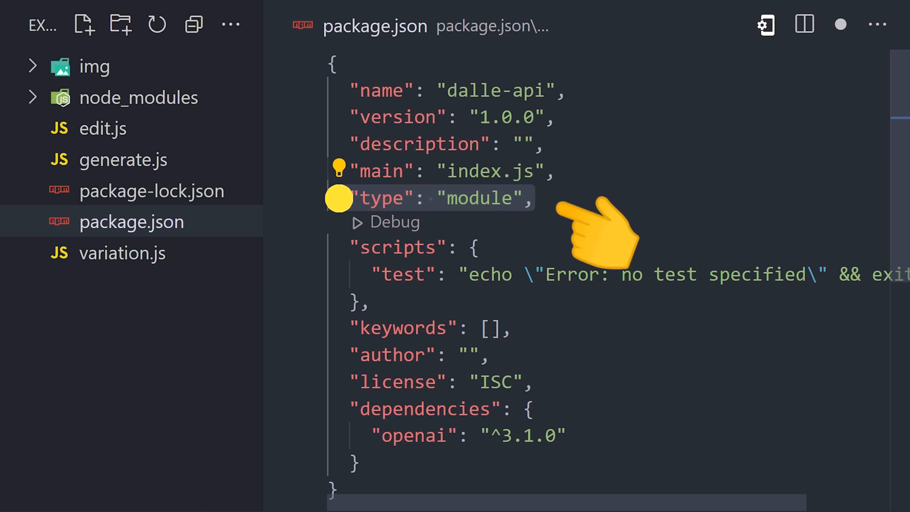
pyautogui.click(535, 200)
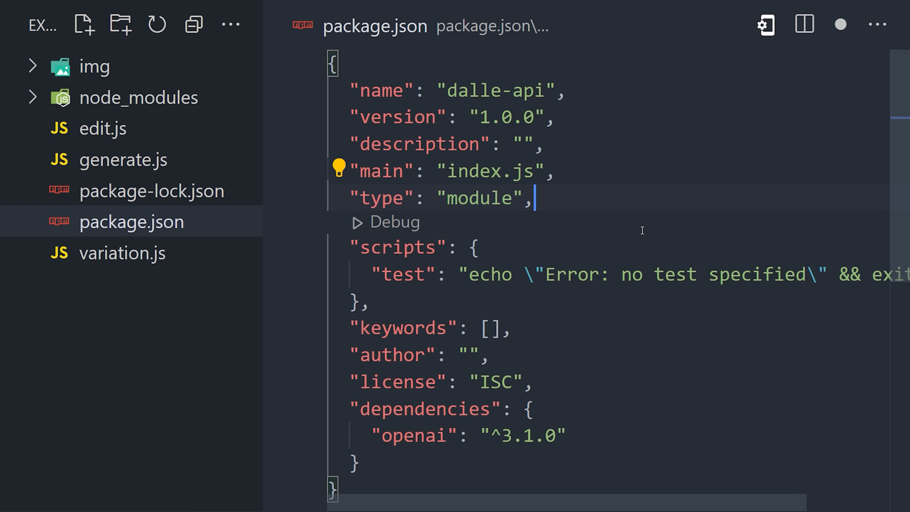
pyautogui.click(125, 159)
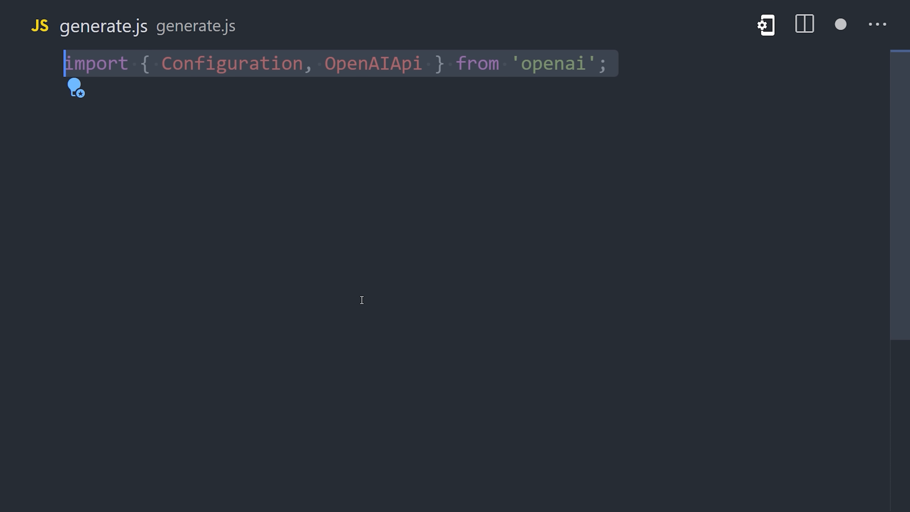
# Import writeFileSync, configure OpenAIApi with the API key, and define the ship-in-space prompt.
pyautogui.write("import { writeFileSync } from 'fs';")
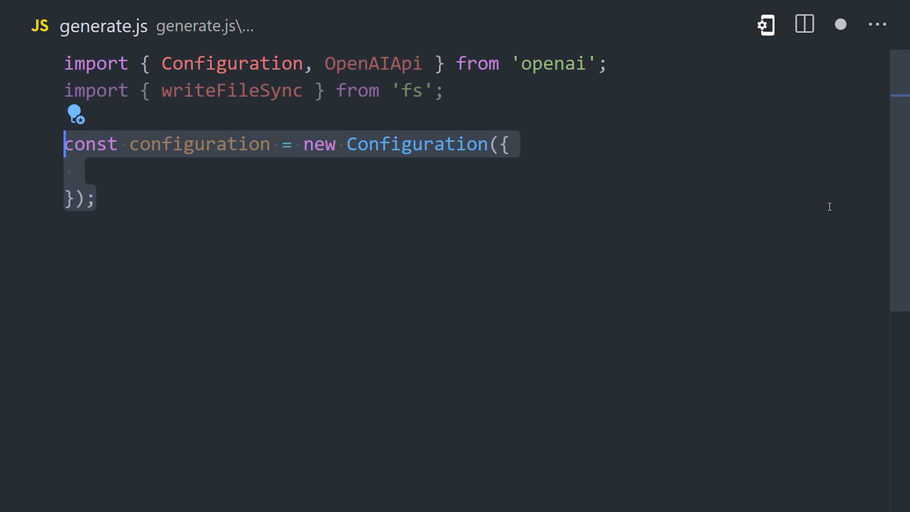
pyautogui.write("apiKey: 'your-api-key',")
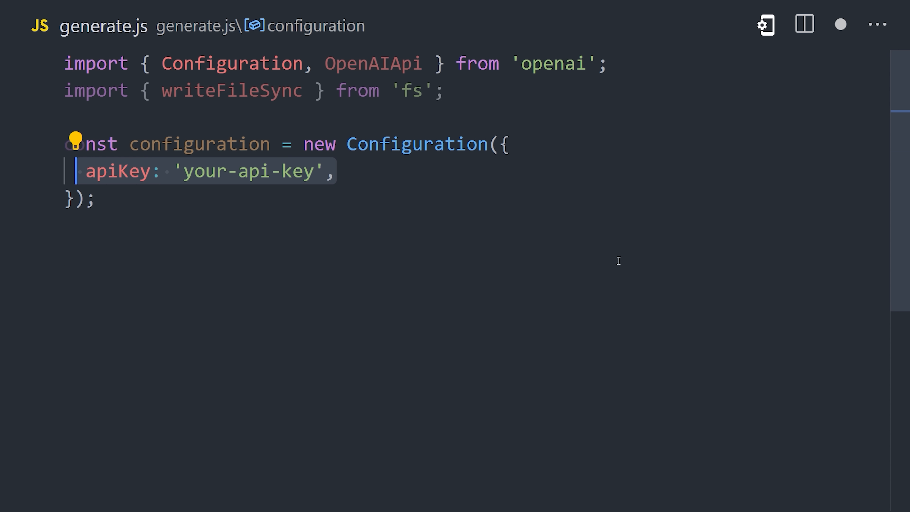
pyautogui.write('const openai = new OpenAIApi(configuration);')
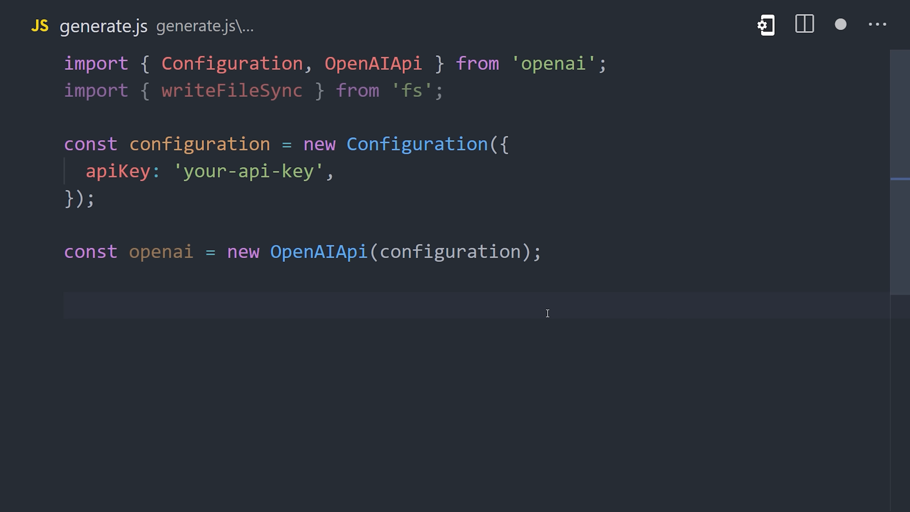
pyautogui.write("const prompt = 'a ship sailing through a river of fire in deep space'")
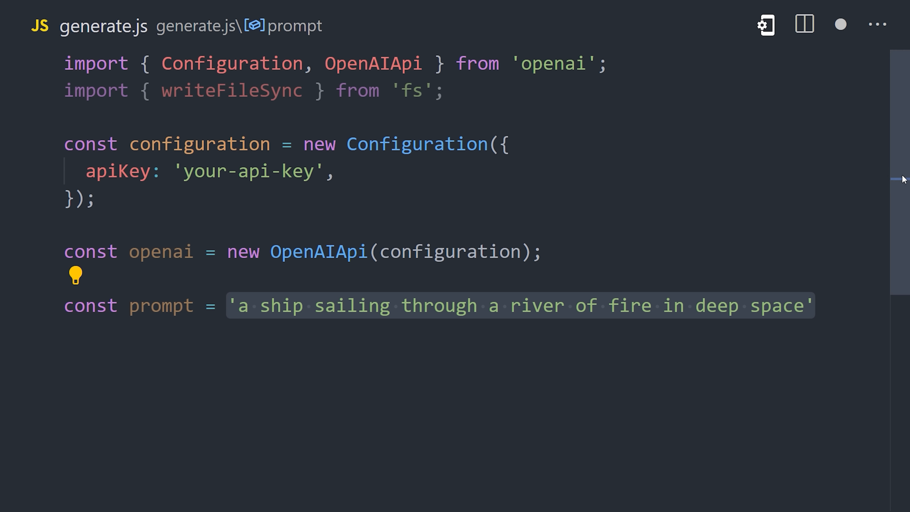
pyautogui.scroll(-3)
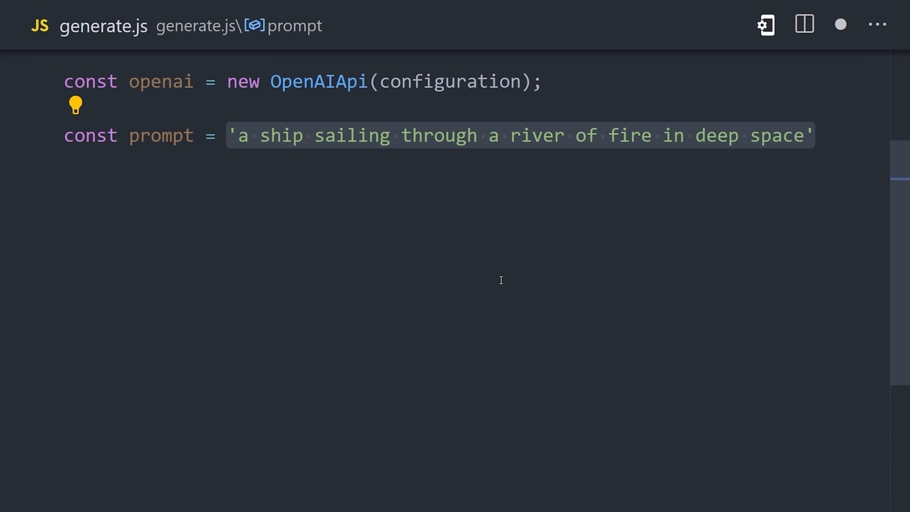
# Call openai.createImage for one 1024x1024 image with user 'elonmusk69420' and log result.data.data[0].url.
pyautogui.write('const result = await openai.createImage({')
pyautogui.write('n: 1,')
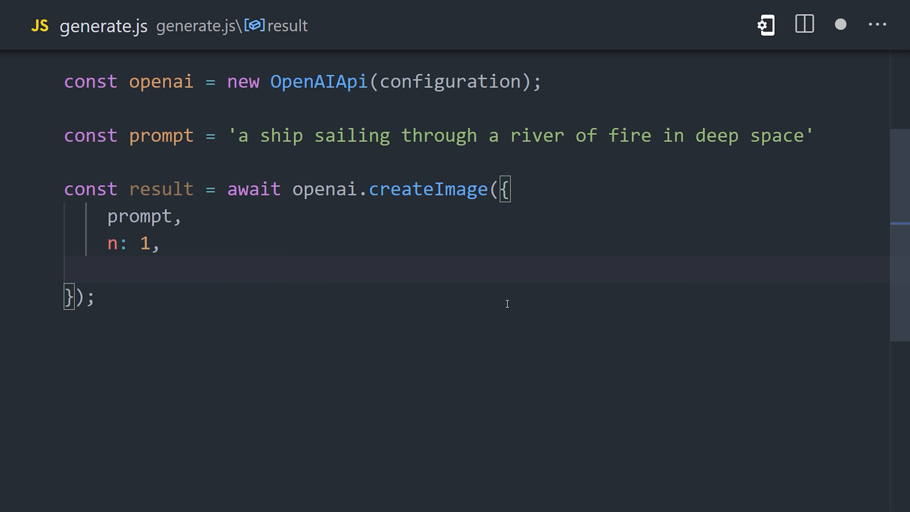
pyautogui.write('size: "1024x1024",')
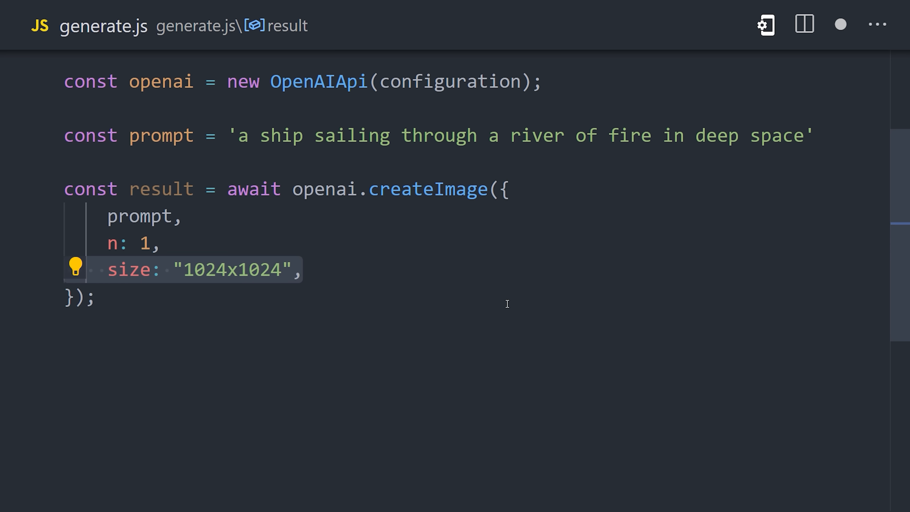
pyautogui.write("user: 'elonmusk69420'")
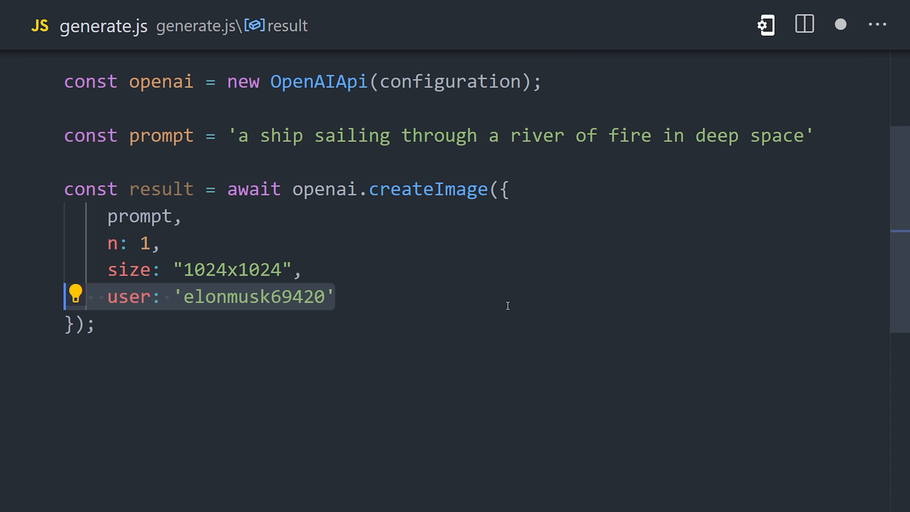
pyautogui.write('const url = result.data.data[0].url;')
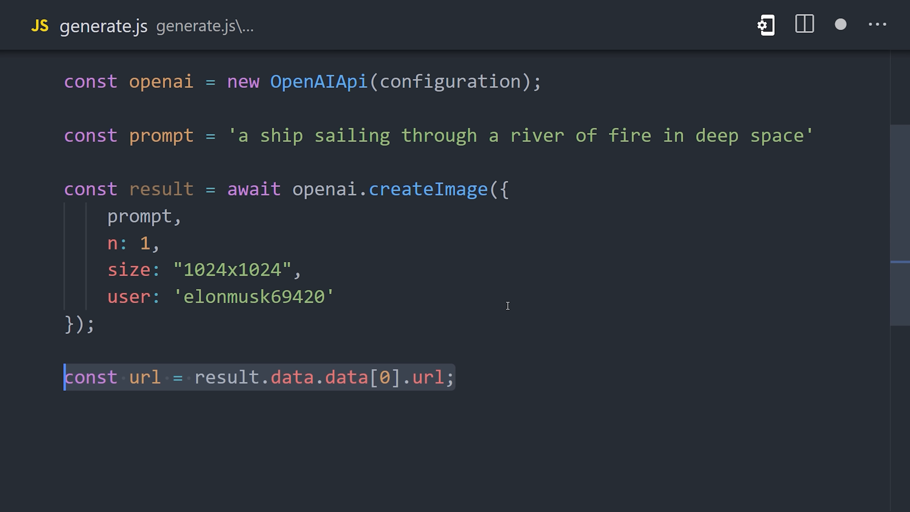
pyautogui.write('console.log(url);')
pyautogui.write('// Save Image URL to Disk')
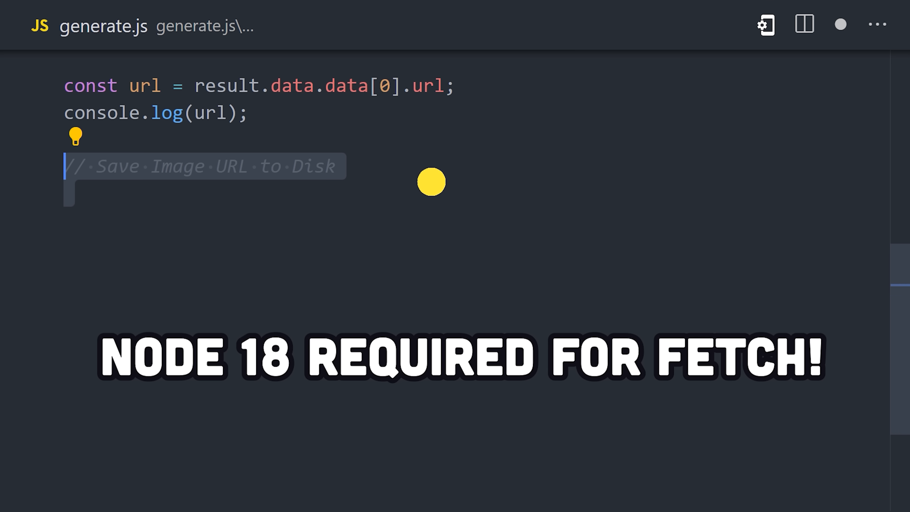
# Fetch the image URL into a buffer and writeFileSync it to ./img/${Date.now()}.png.
pyautogui.write('const imgResult = await fetch(url);')
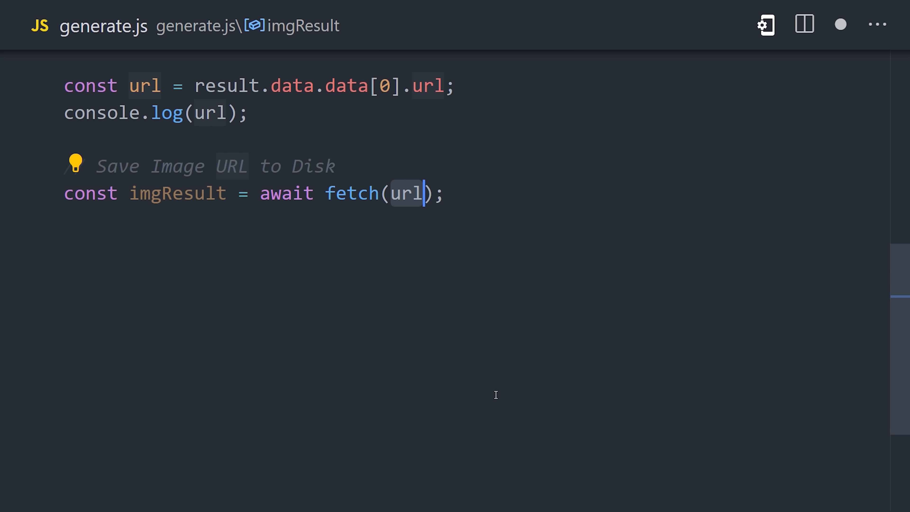
pyautogui.write('const blob = await imgResult.blob();')
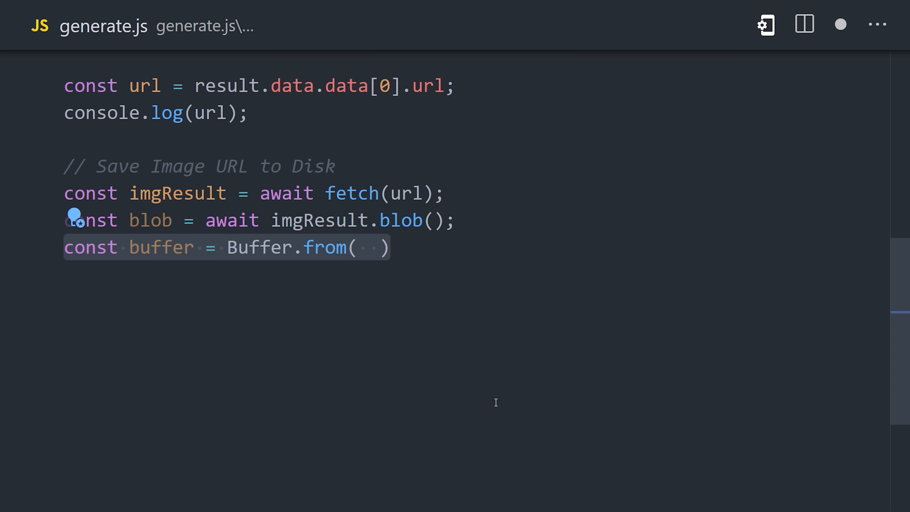
pyautogui.write('await blob.arrayBuffer()')
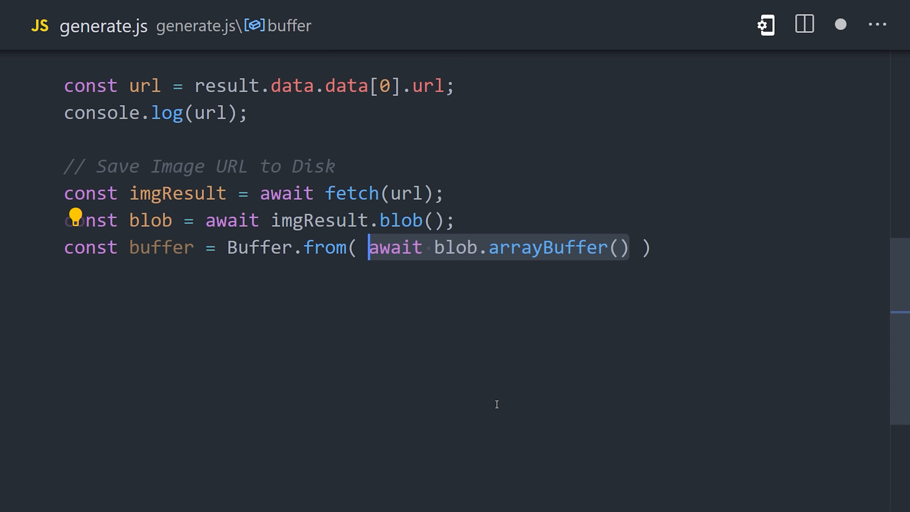
pyautogui.write('writeFileSync();')
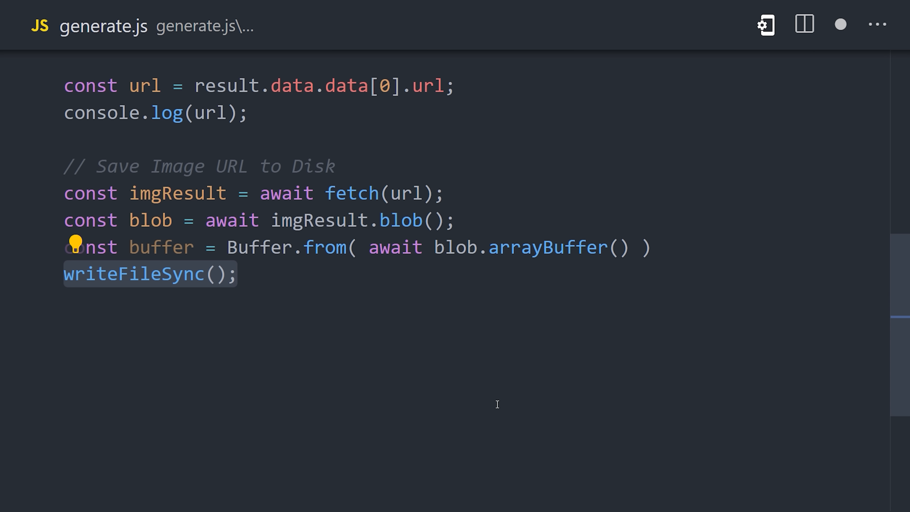
pyautogui.write('`./img/${Date.now()}.png`, buffer')
pyautogui.write('node')
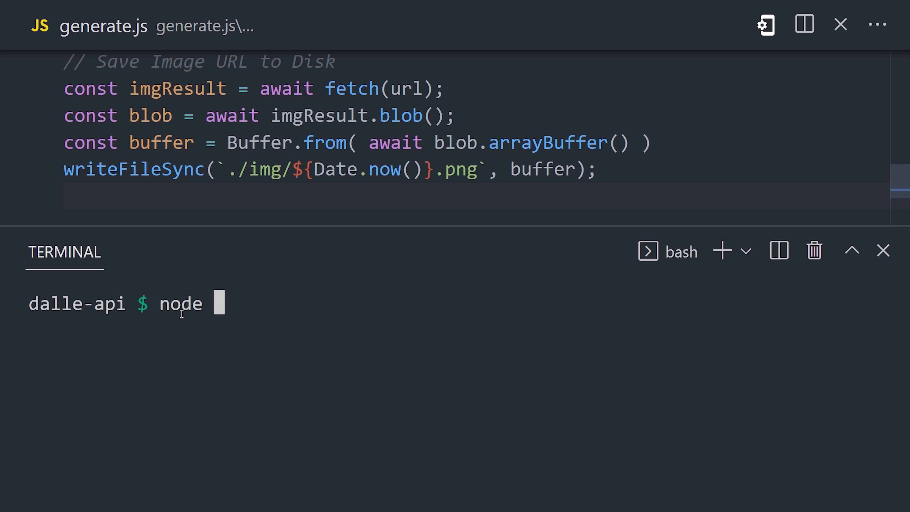
# Run node generate.js, preview both space-scene PNGs in img, and return to generate.js.
pyautogui.write('generate.js')
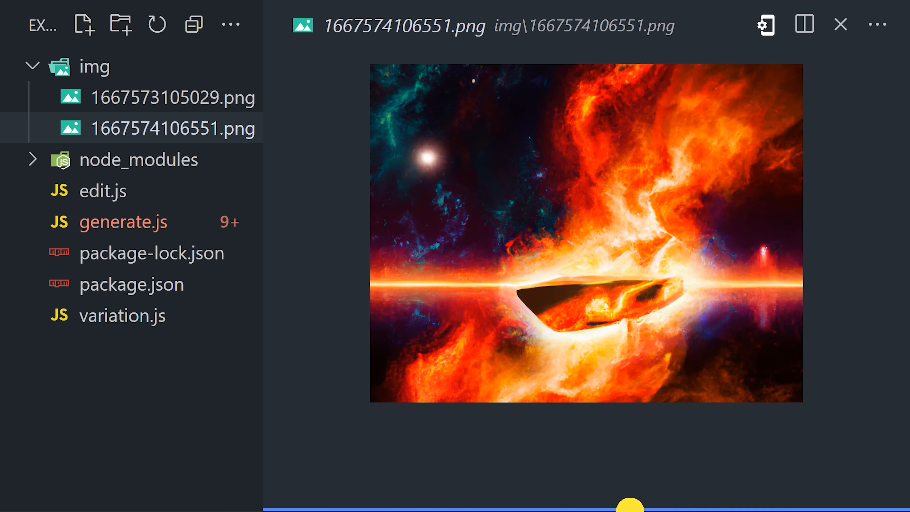
pyautogui.click(173, 99)
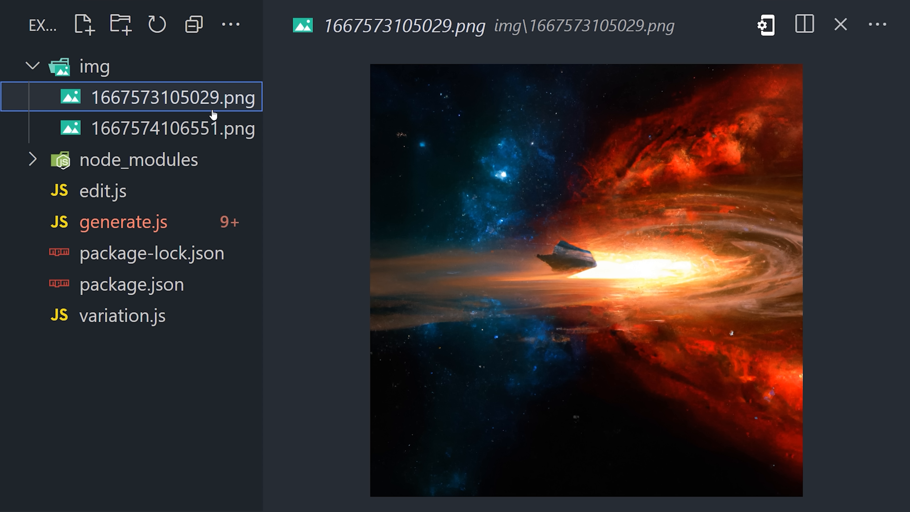
pyautogui.click(171, 130)
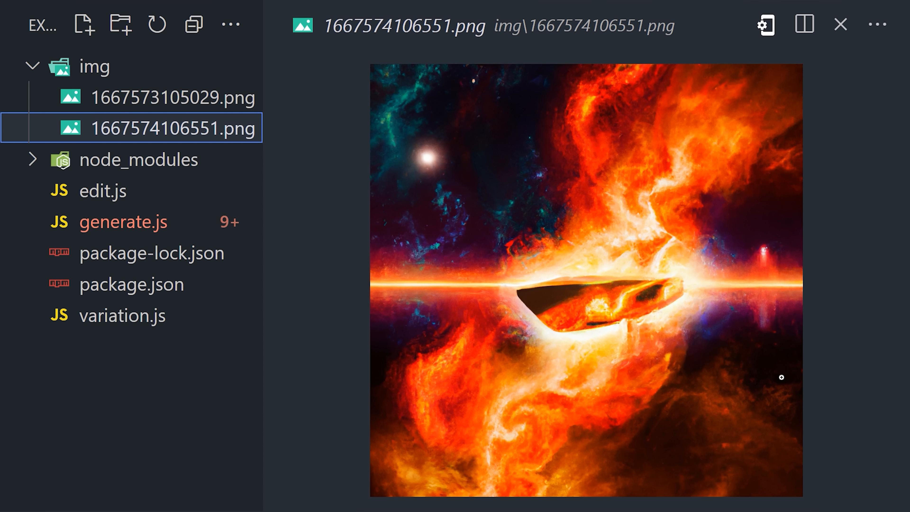
pyautogui.click(122, 223)
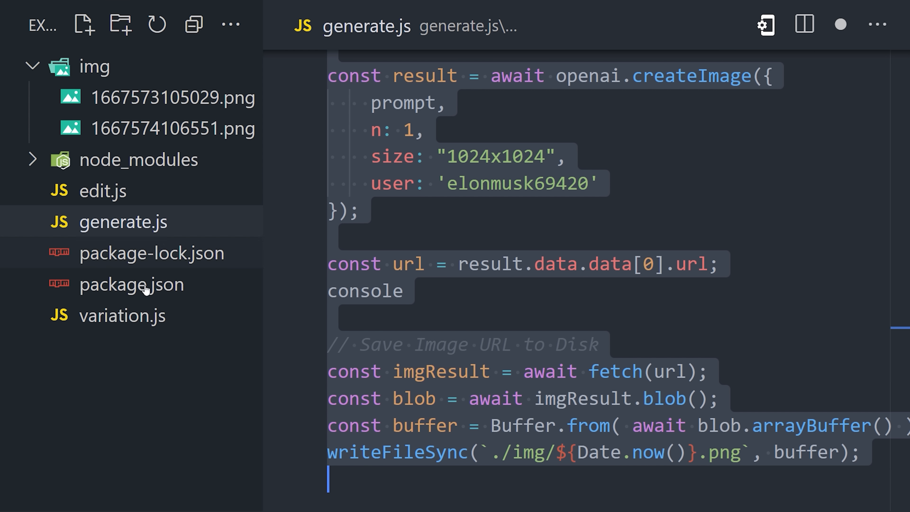
# Switch to edit.js to begin the source/mask image-edit script.
pyautogui.click(120, 317)
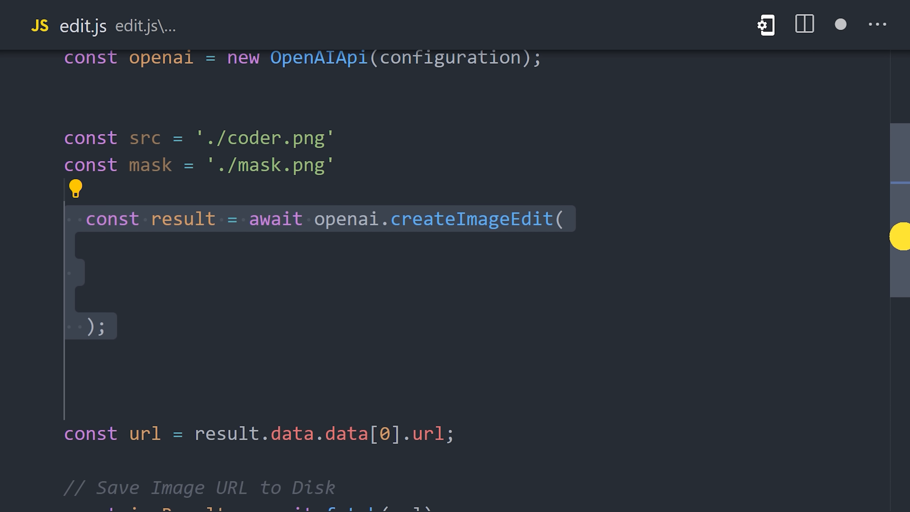
# Pass createReadStream(src), createReadStream(mask) and prompt 'a programmer drawing AI art' to createImageEdit.
pyautogui.write('createReadStream(src),')
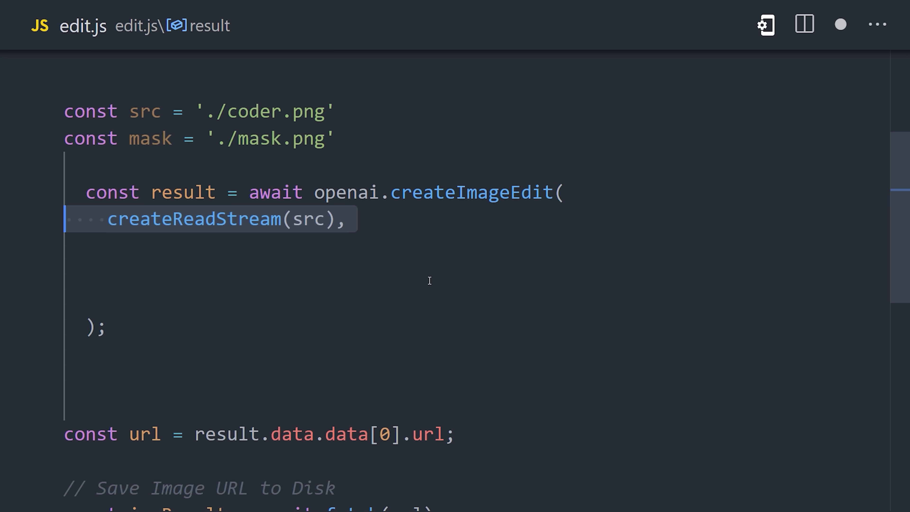
pyautogui.write('createReadStream(mask),')
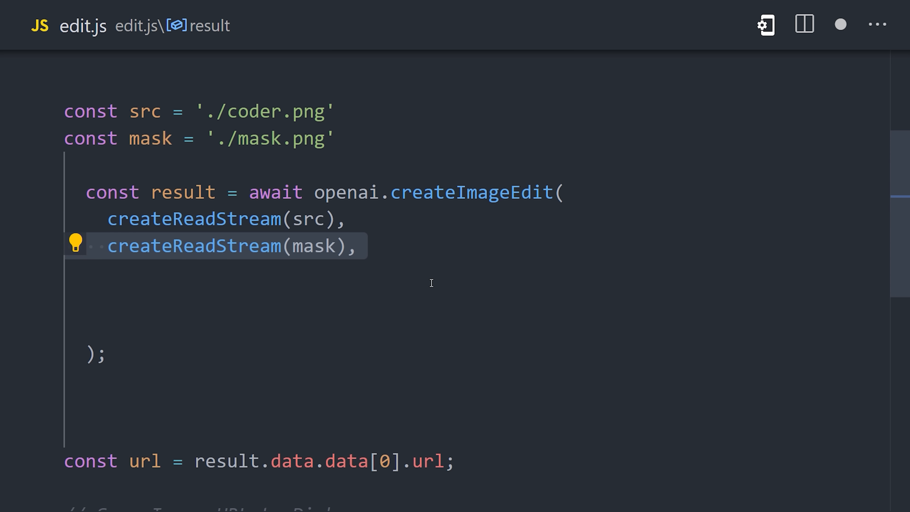
pyautogui.write("'a programmer drawing AI art',")
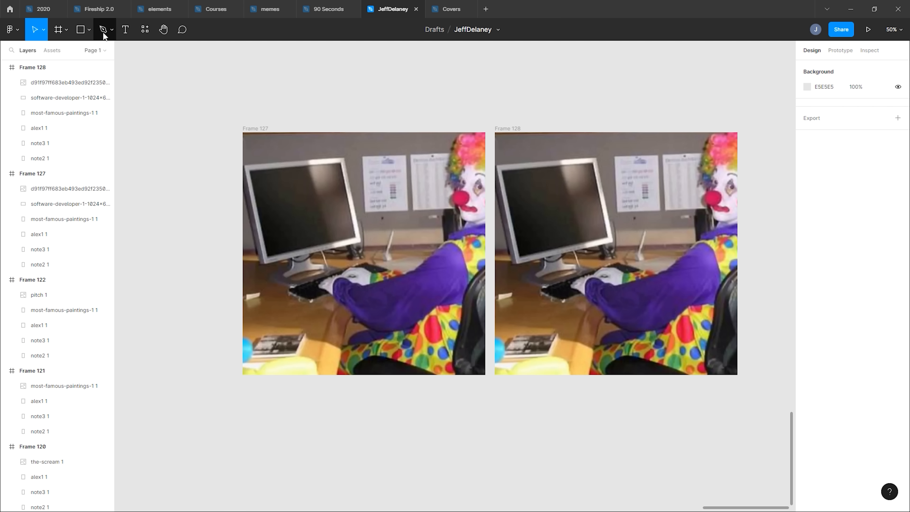
# Trace the monitor screen with the Pen tool, subtract it from the photo, and export without the frame background.
pyautogui.click(103, 29)
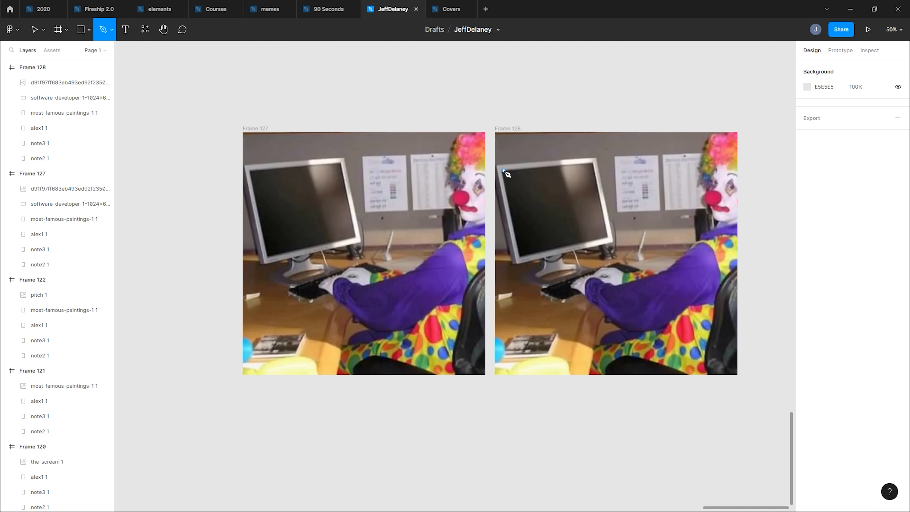
pyautogui.moveTo(504, 171); pyautogui.dragTo(525, 258)
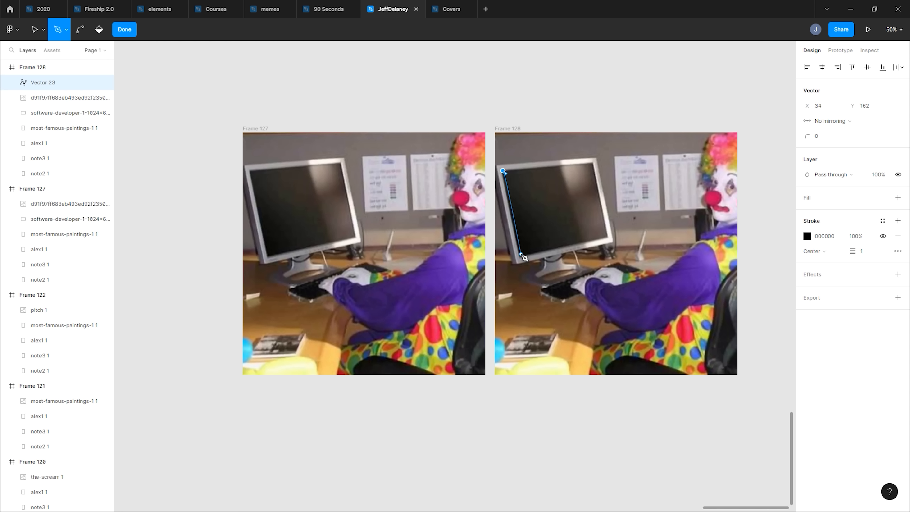
pyautogui.moveTo(525, 259); pyautogui.dragTo(610, 240)
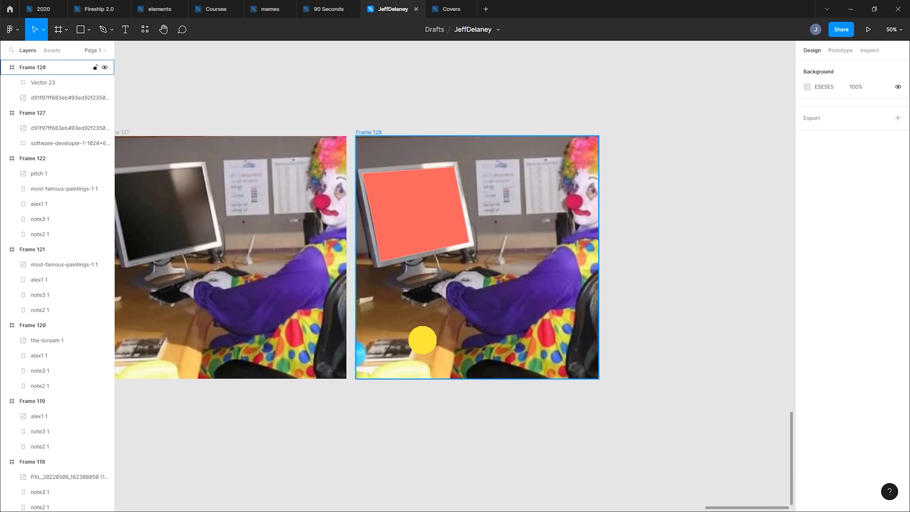
pyautogui.click(414, 210)
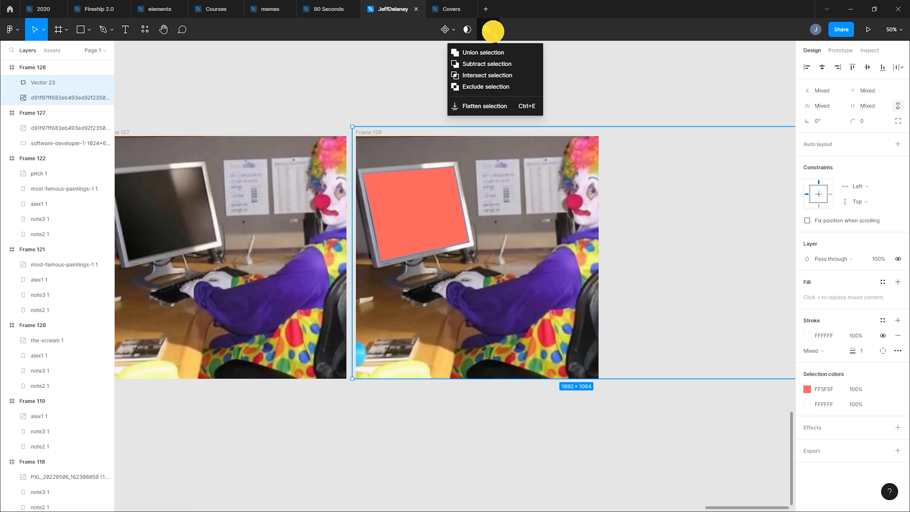
pyautogui.click(484, 63)
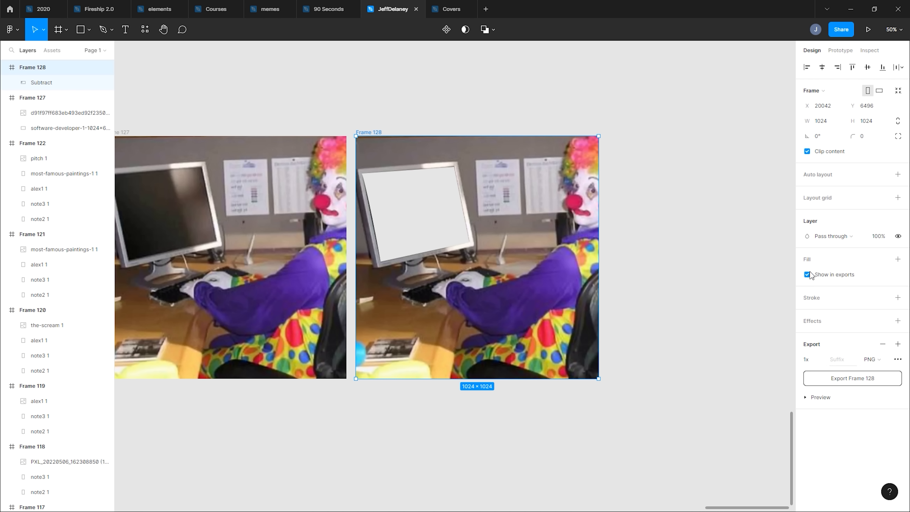
pyautogui.click(807, 274)
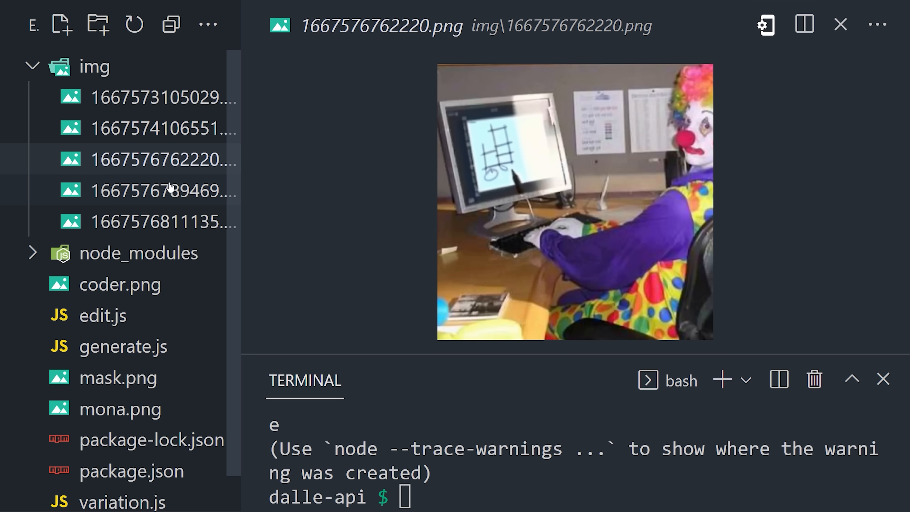
# Preview the edited clown PNGs in img, comparing the sketched-grid and glowing-figure screens.
pyautogui.click(171, 224)
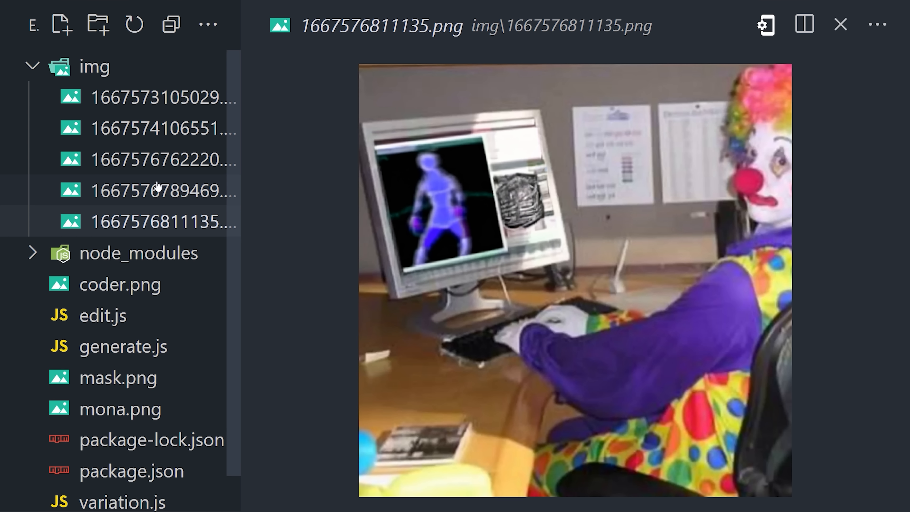
pyautogui.click(157, 162)
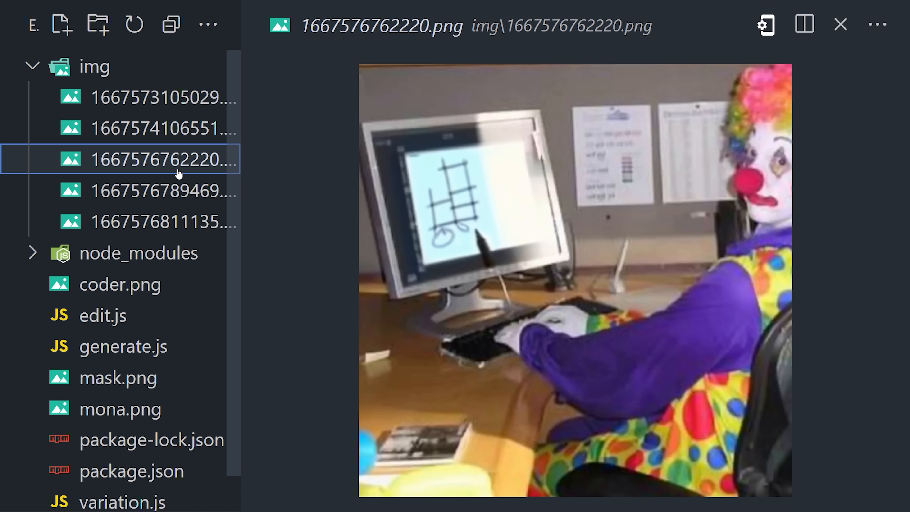
pyautogui.click(150, 223)
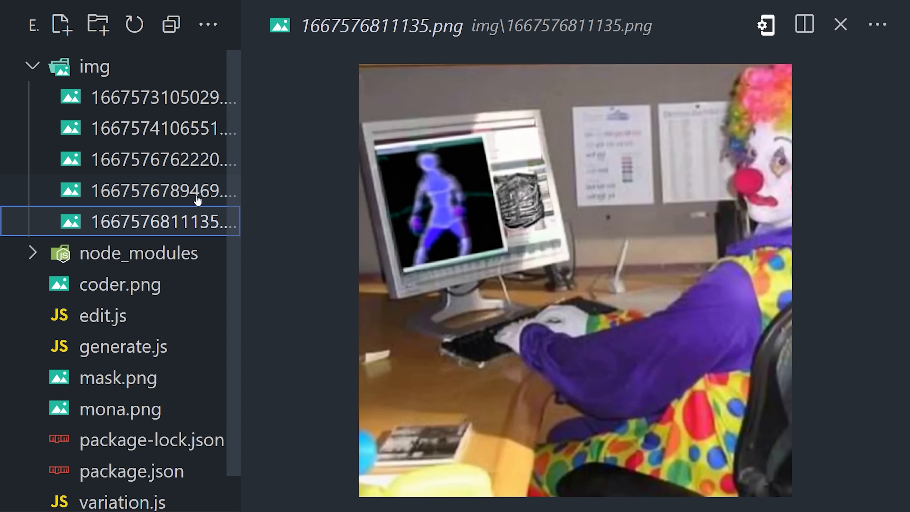
pyautogui.click(157, 161)
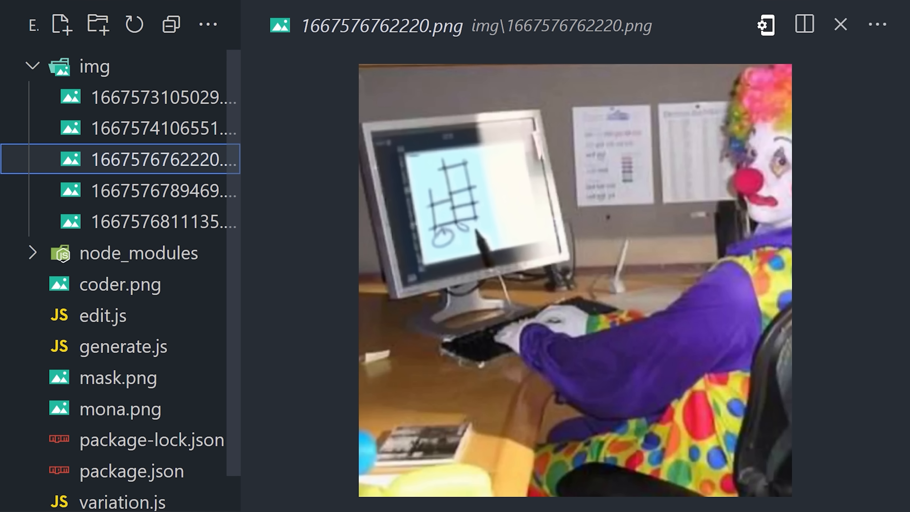